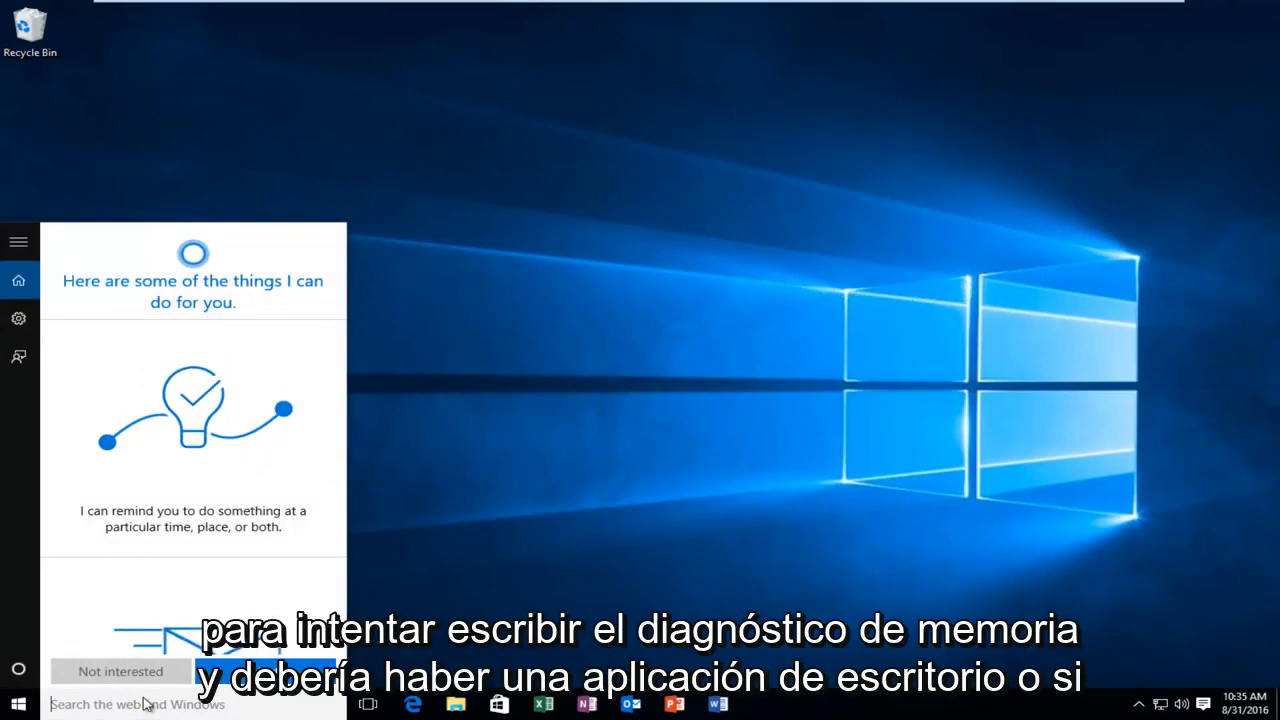
- Search Windows for 'memory dis' to find Windows Memory Diagnostic
type("memory dis")
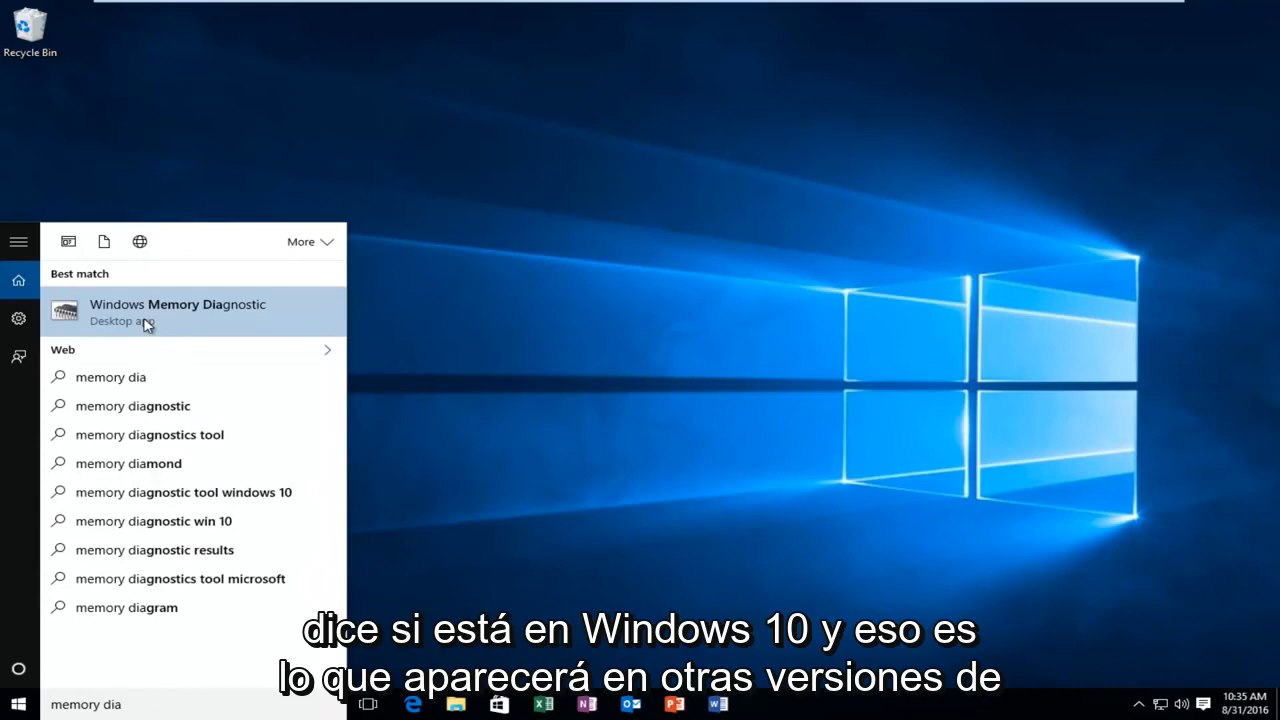
mouse_move(135, 312)
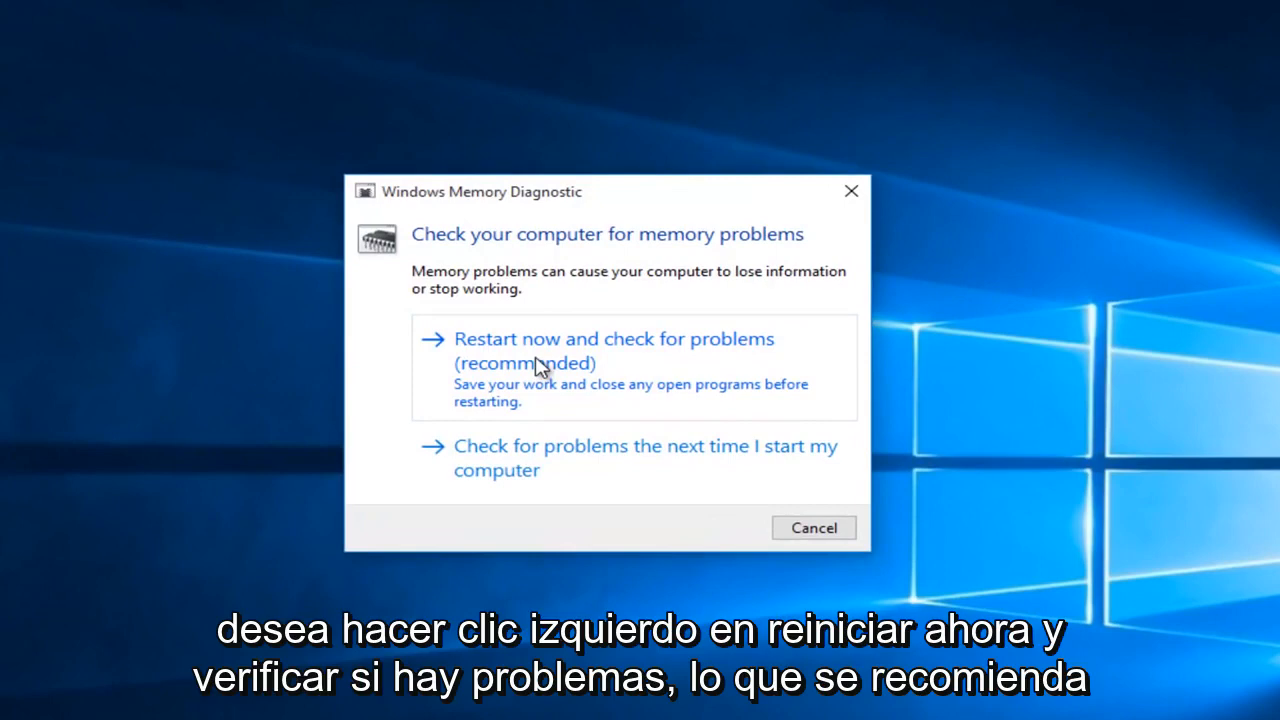
mouse_move(573, 388)
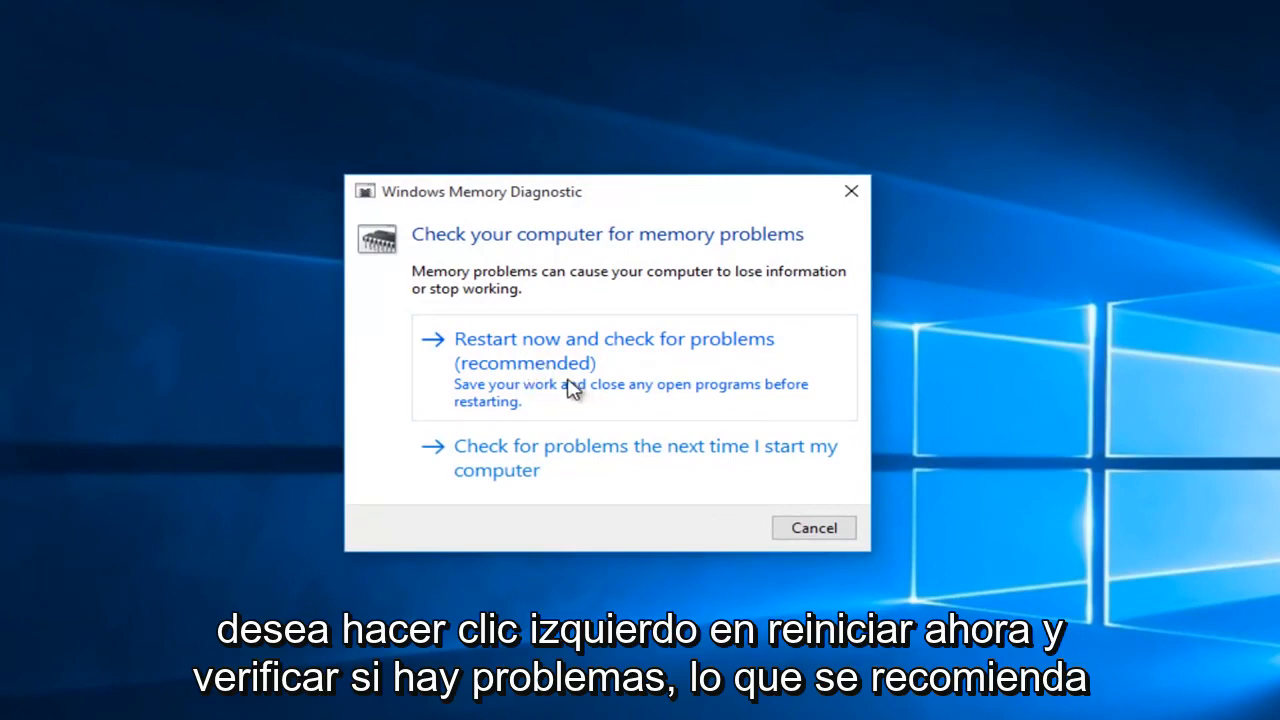
- Choose 'Restart now and check for problems (recommended)' in Windows Memory Diagnostic
left_click(613, 350)
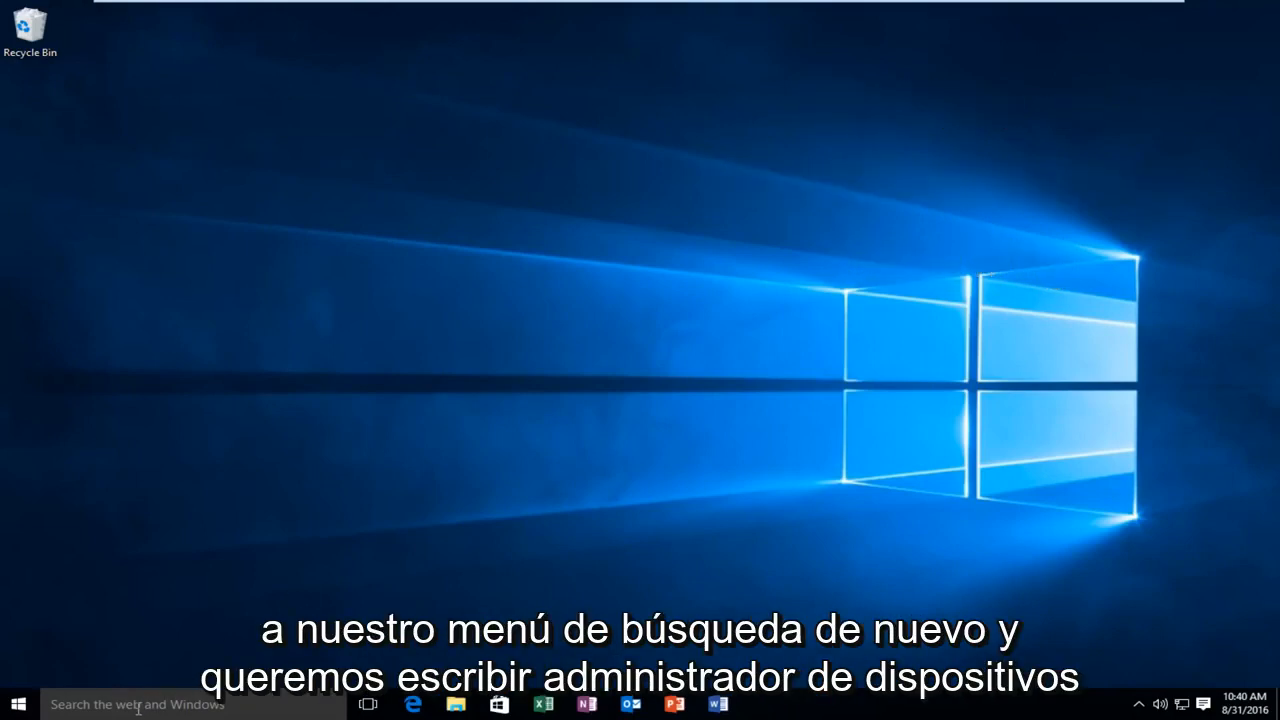
- Open Device Manager, expand Disk drives, and select the VMware Virtual S SCSI Disk Device
type("device manager")
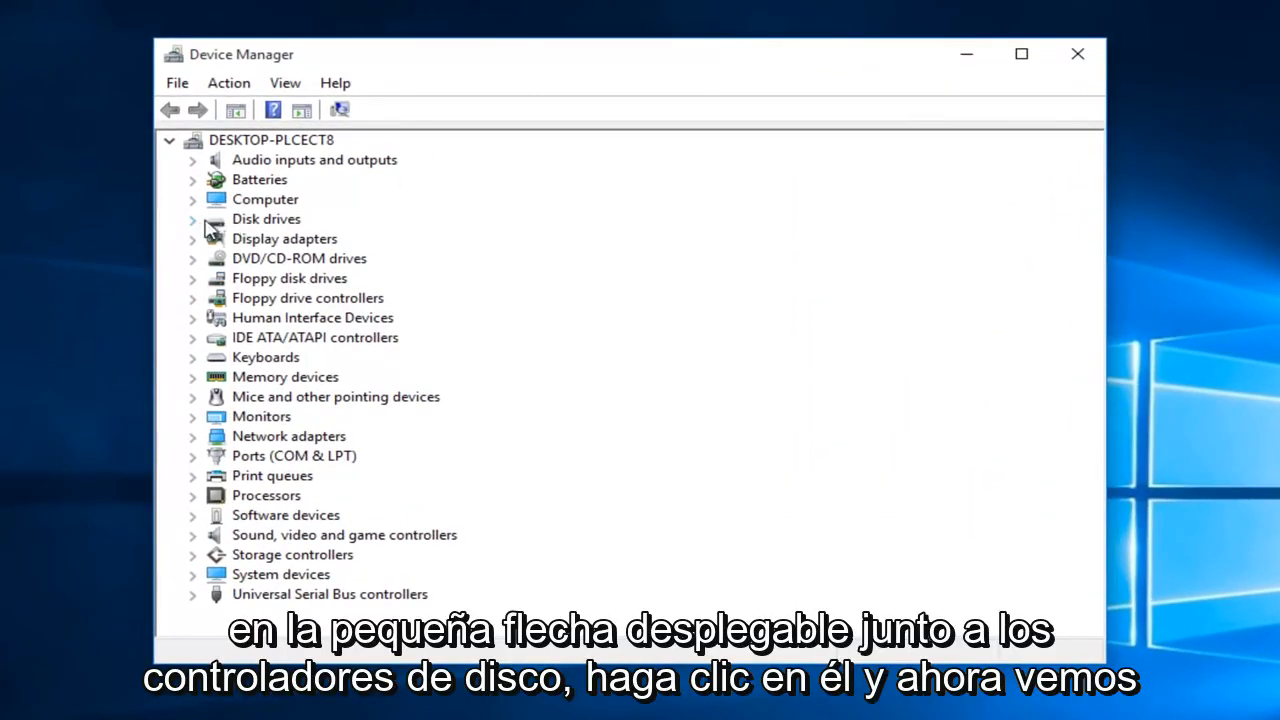
left_click(193, 219)
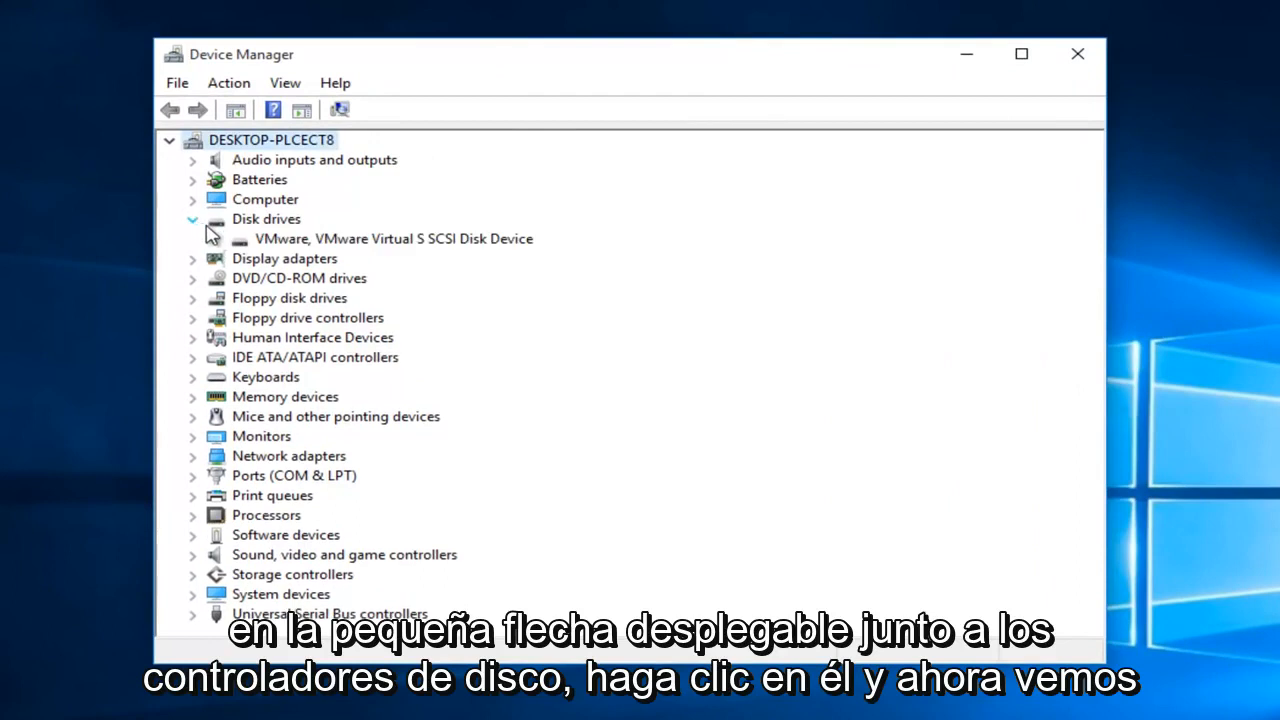
left_click(393, 238)
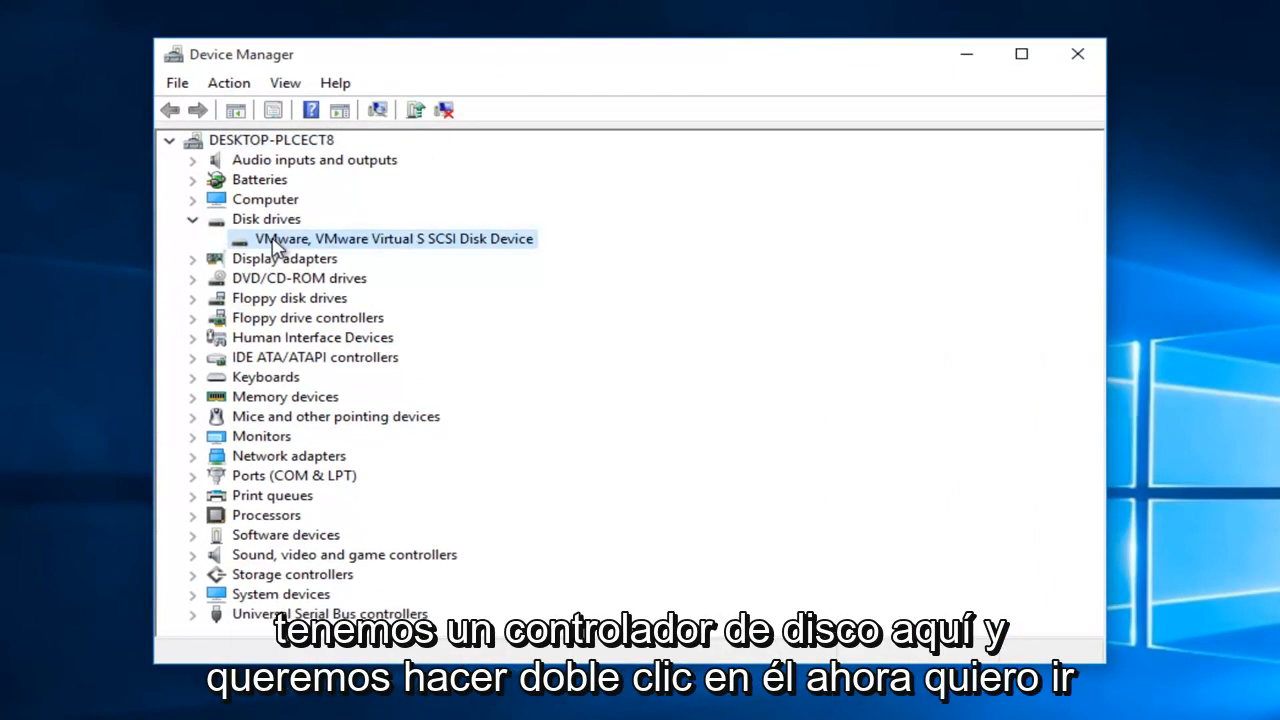
- Set the VMware disk's removal policy to Quick removal and confirm with OK
double_click(393, 238)
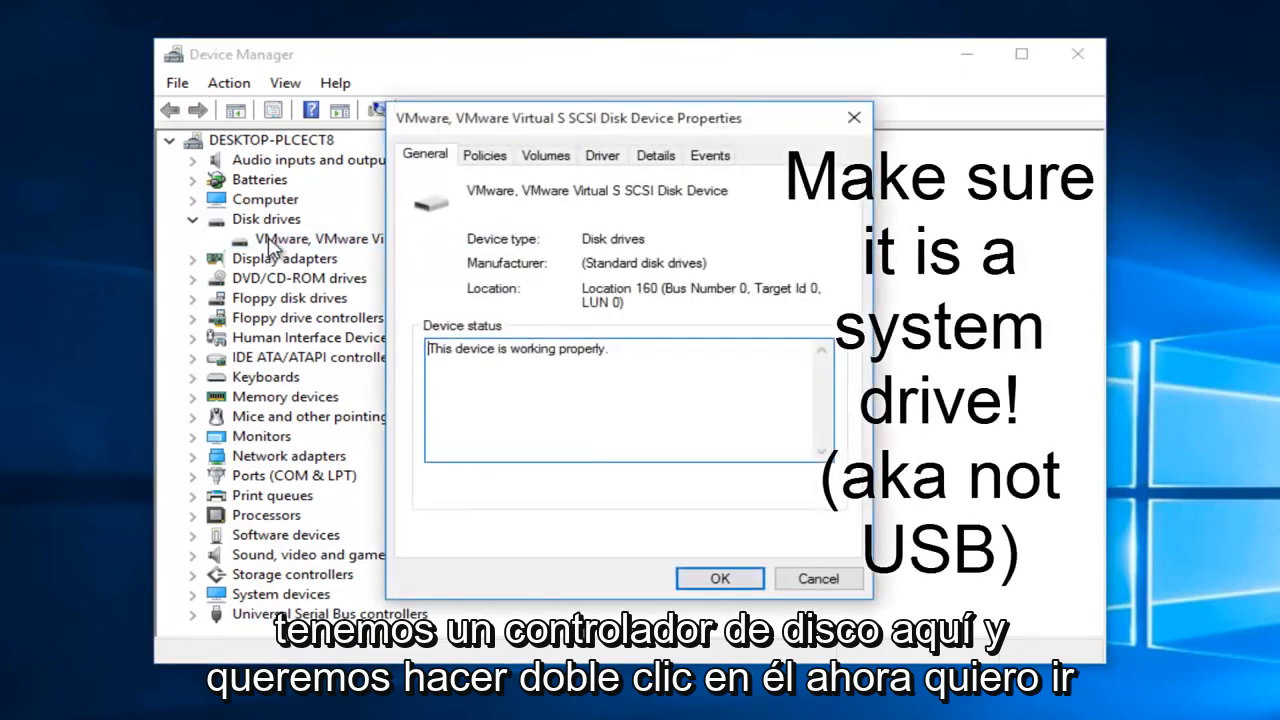
left_click(484, 155)
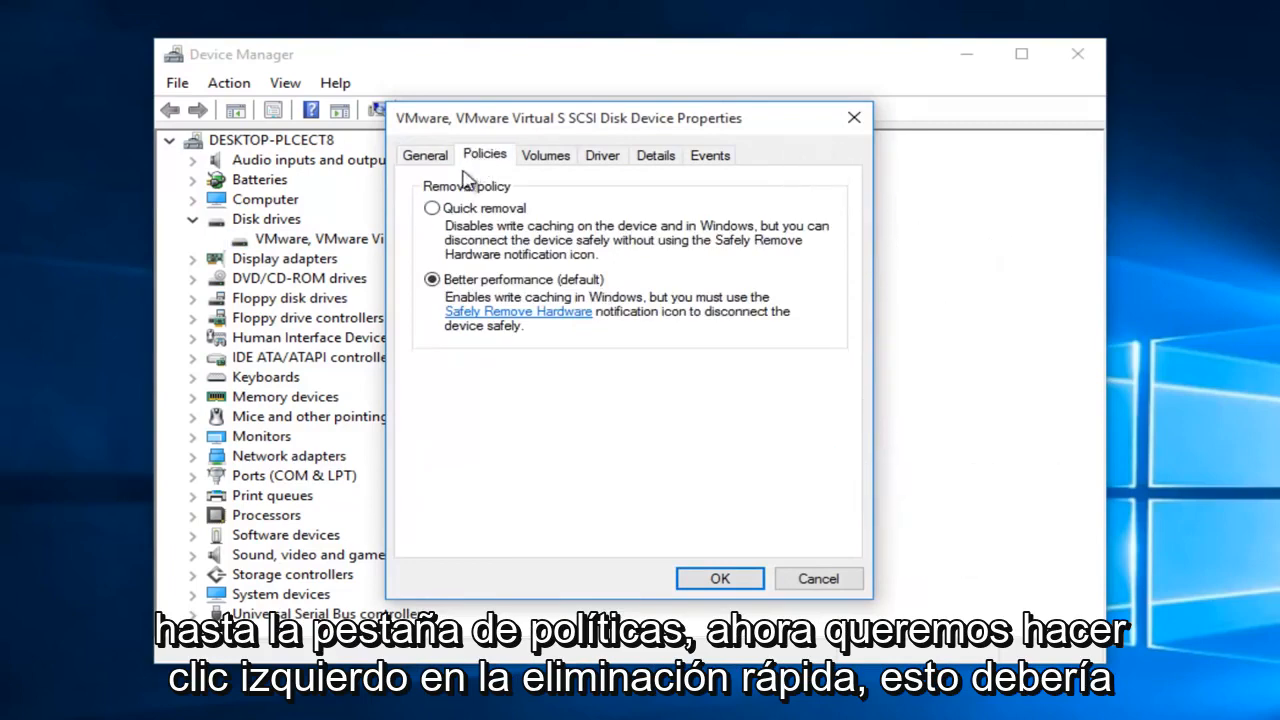
mouse_move(432, 218)
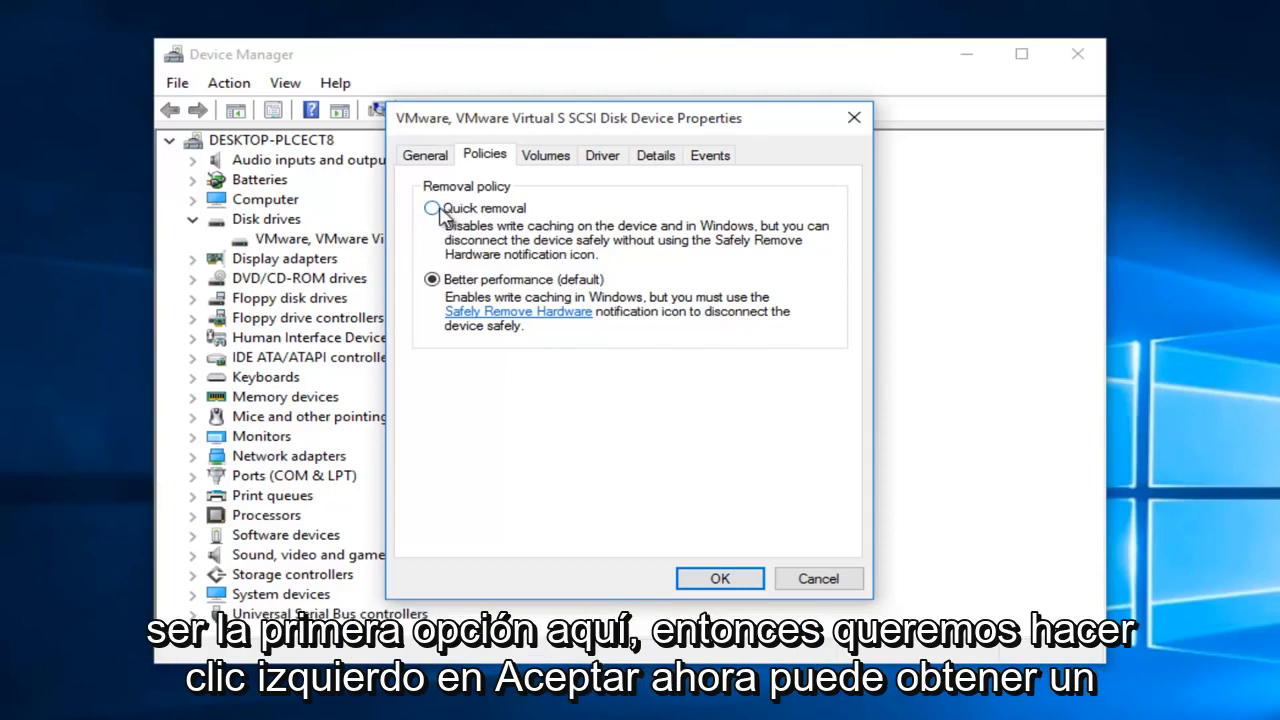
left_click(432, 208)
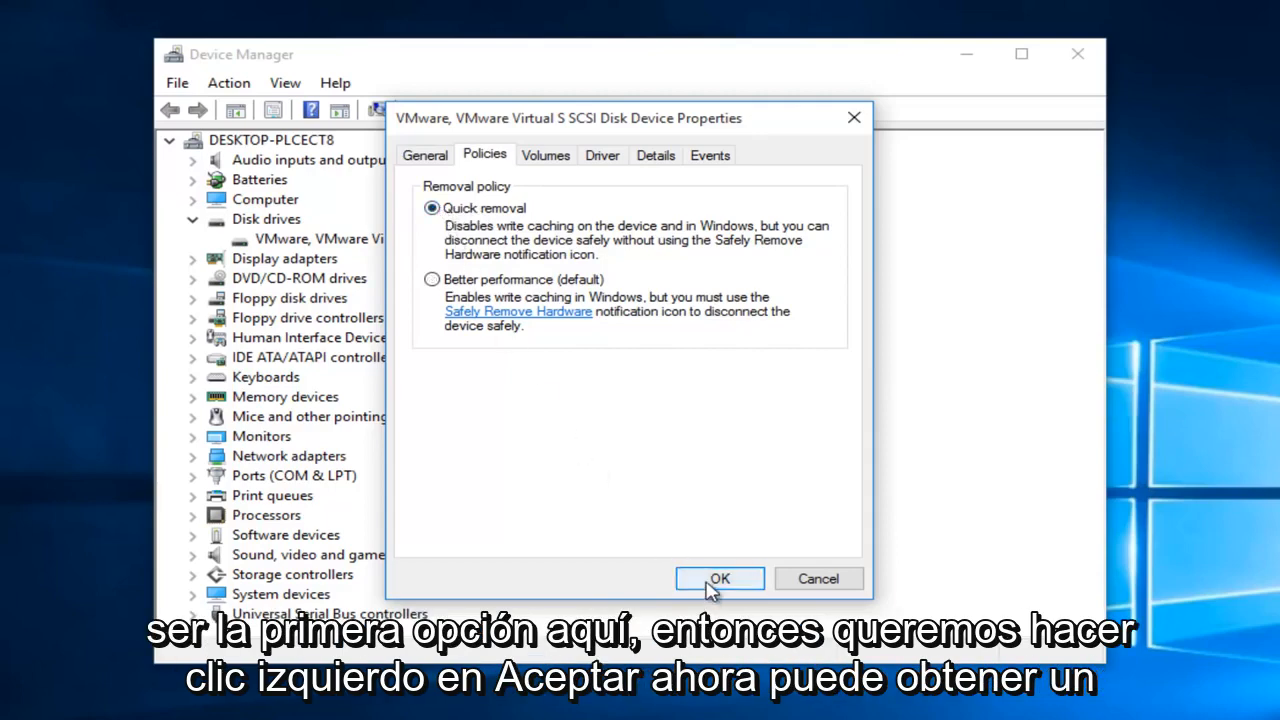
left_click(719, 578)
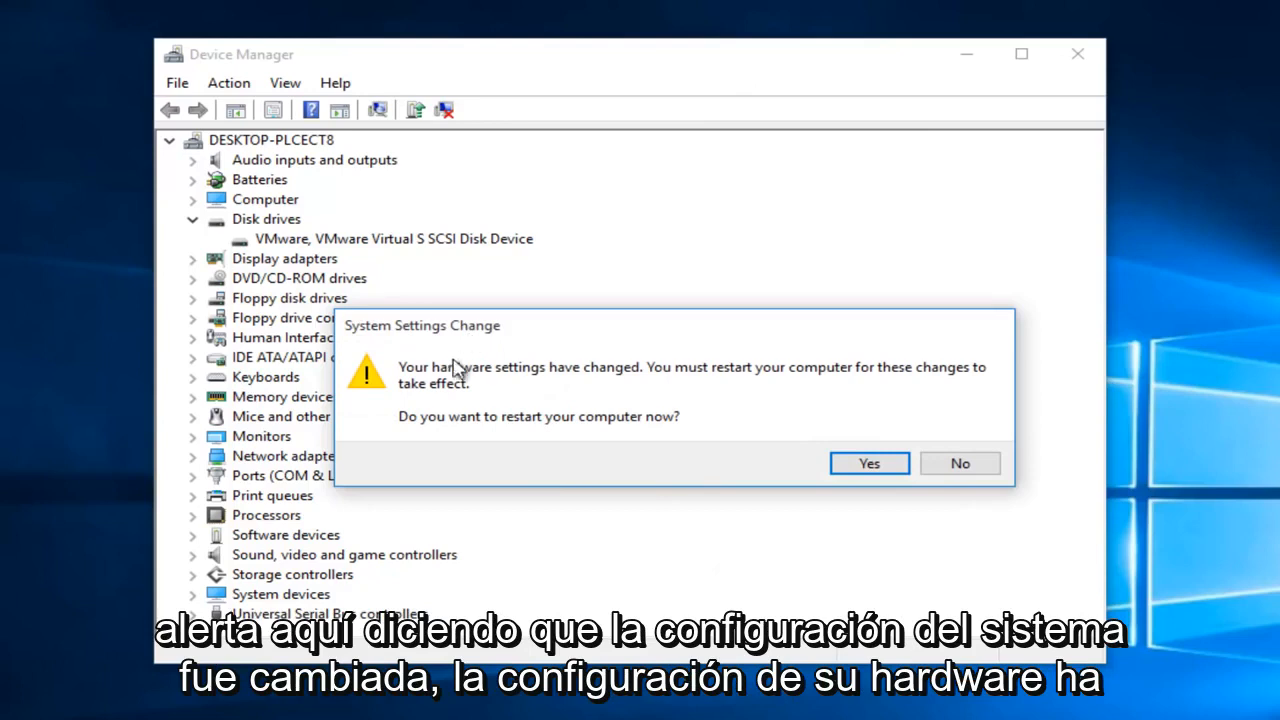
mouse_move(775, 375)
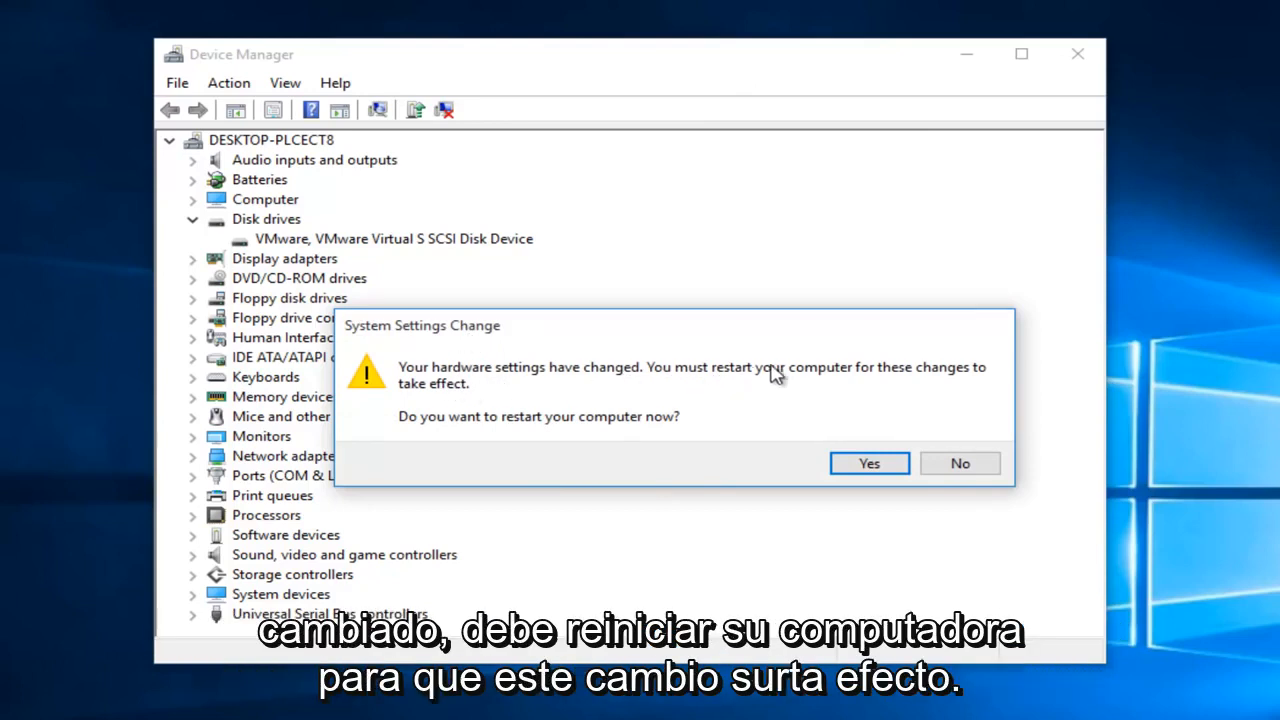
mouse_move(402, 443)
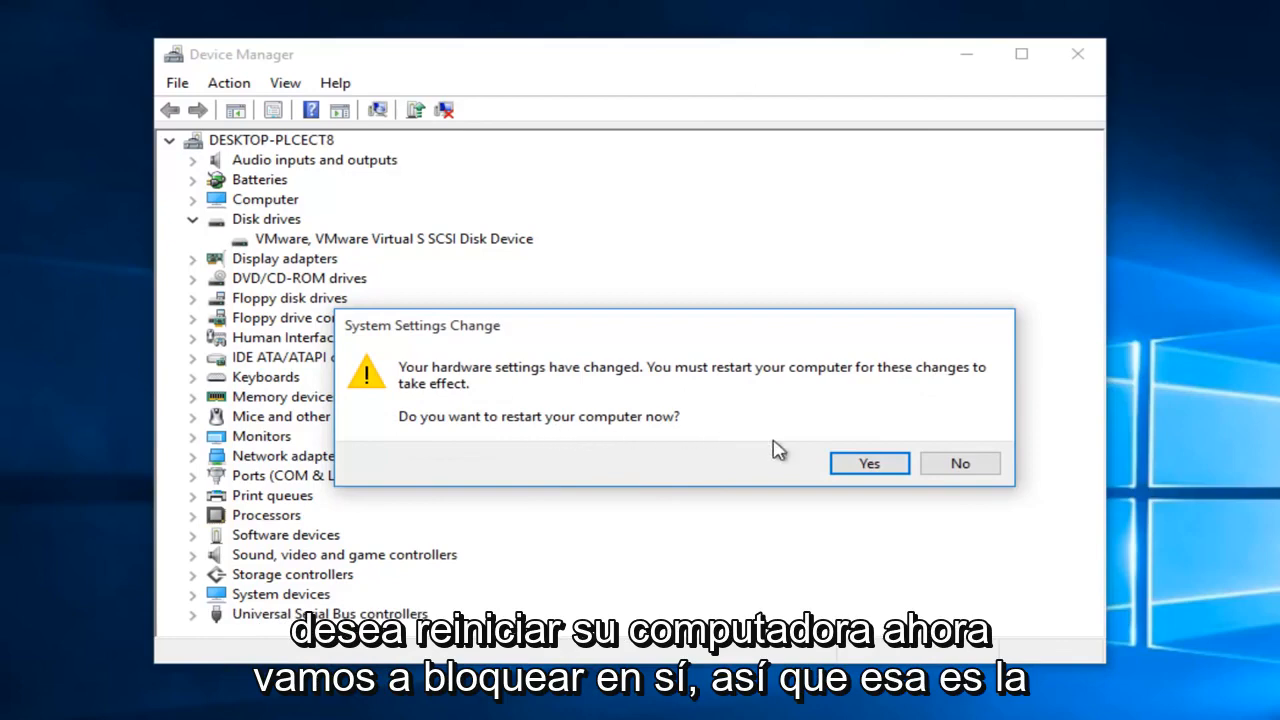
- Answer Yes to the System Settings Change restart prompt
left_click(958, 463)
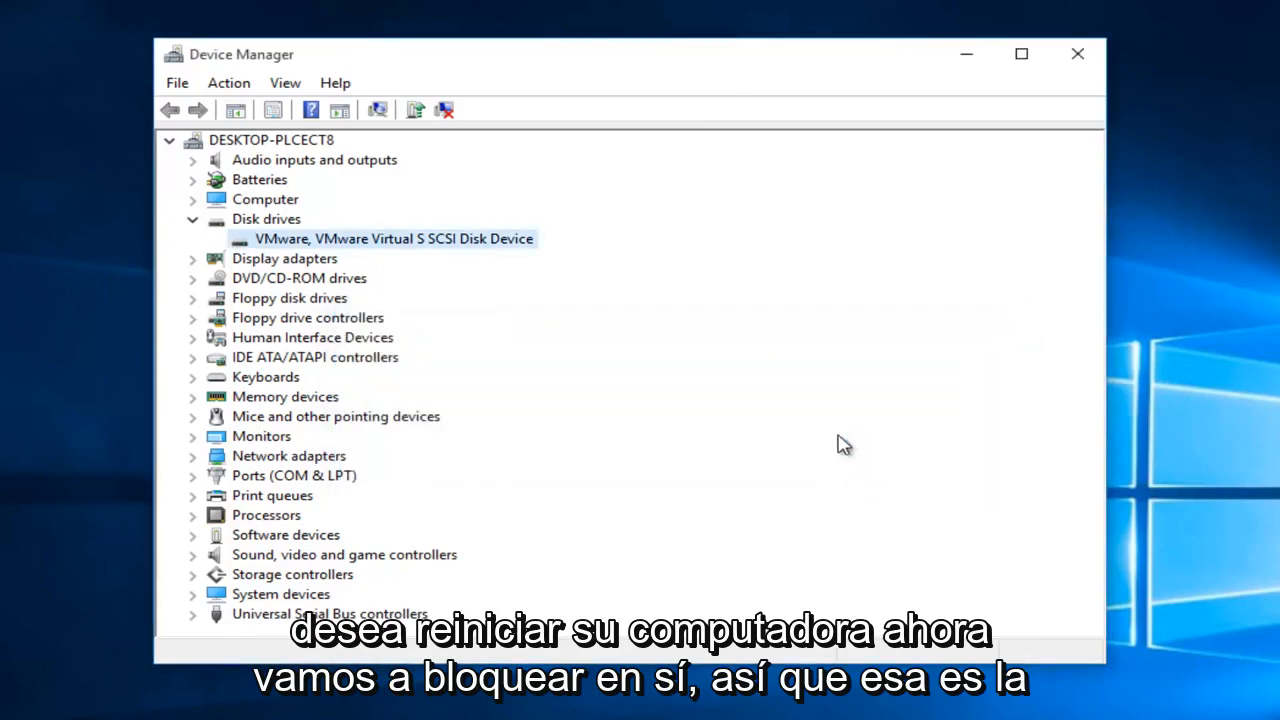